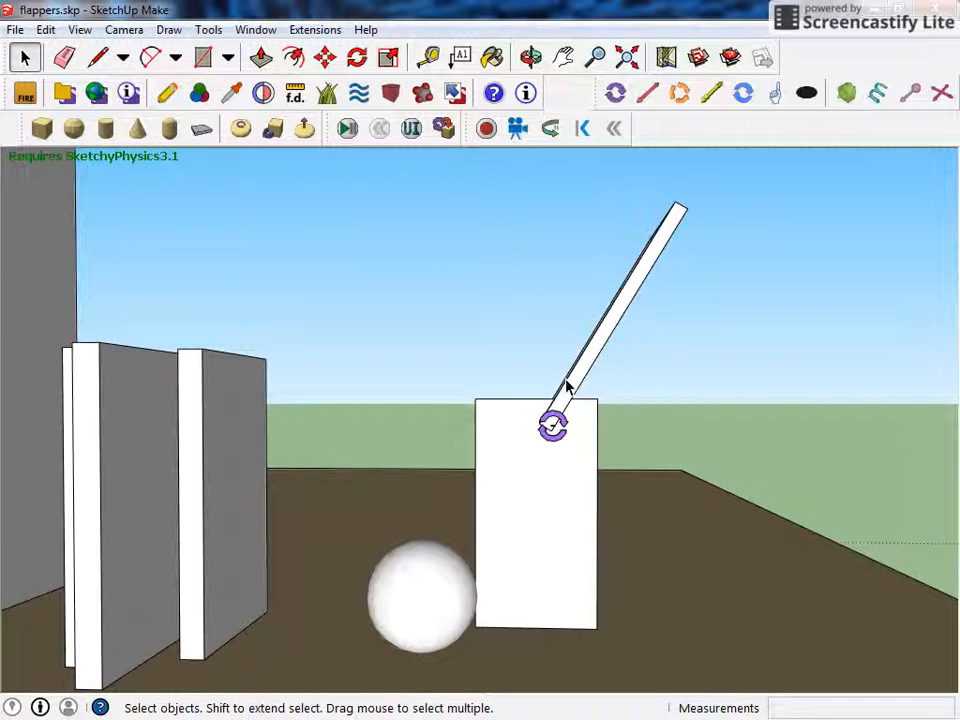
Start SketchyPhysics Play so the hinged flapper panel swings up above the boxes
left_click(356, 56)
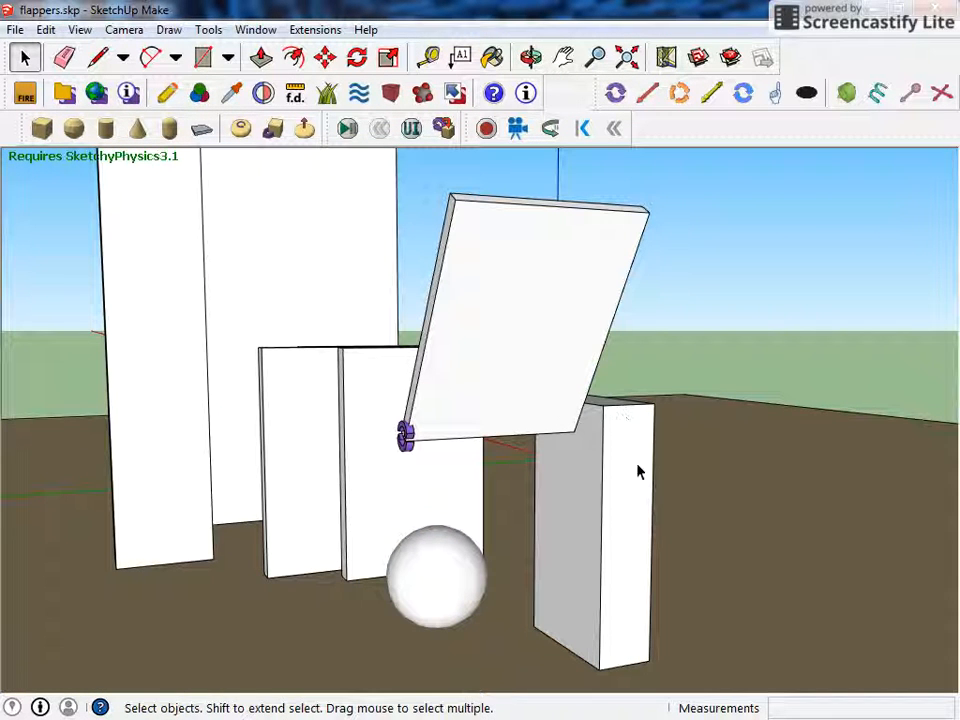
mouse_move(556, 432)
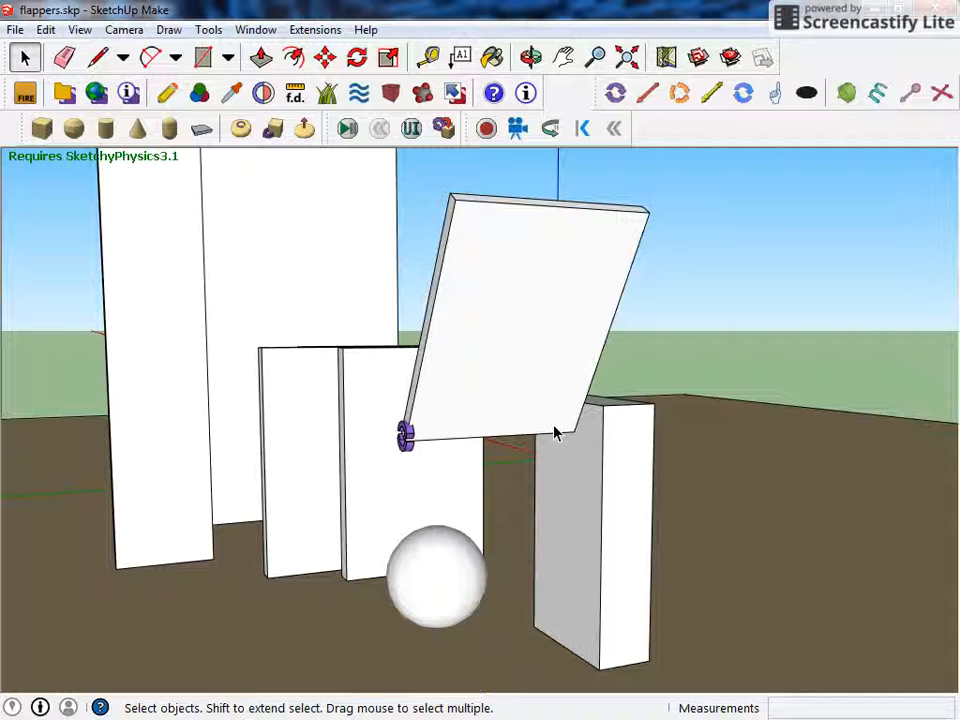
mouse_move(490, 216)
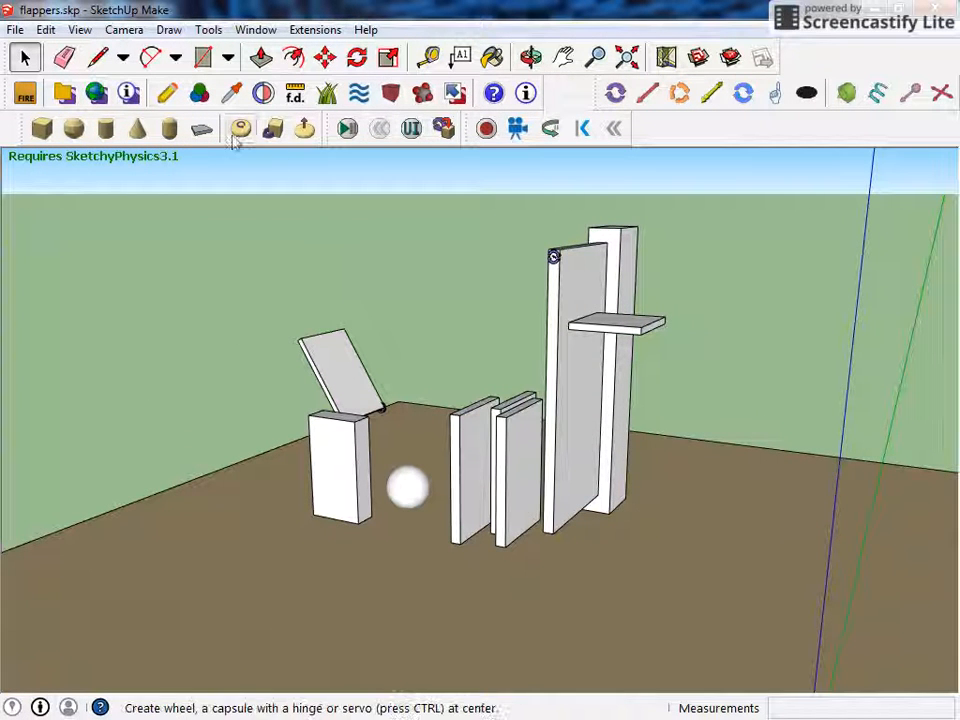
Bring the entire Flappers model into view with its boxes, ball and tall panels
left_click(348, 128)
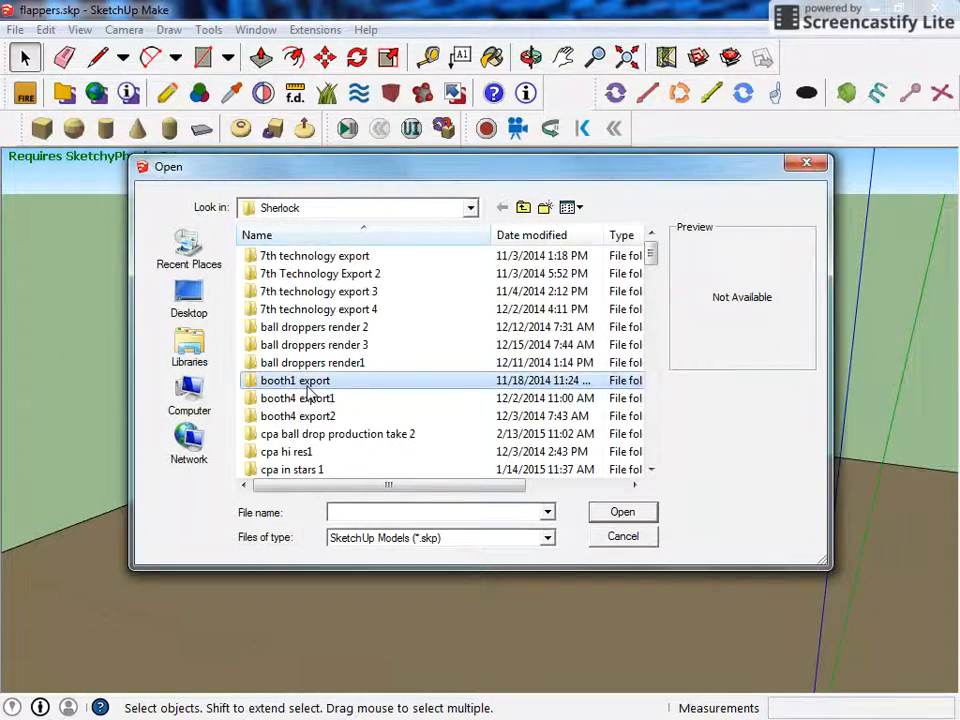
Browse down the Sherlock folder in the Open window to find the model file
scroll("down", 3)
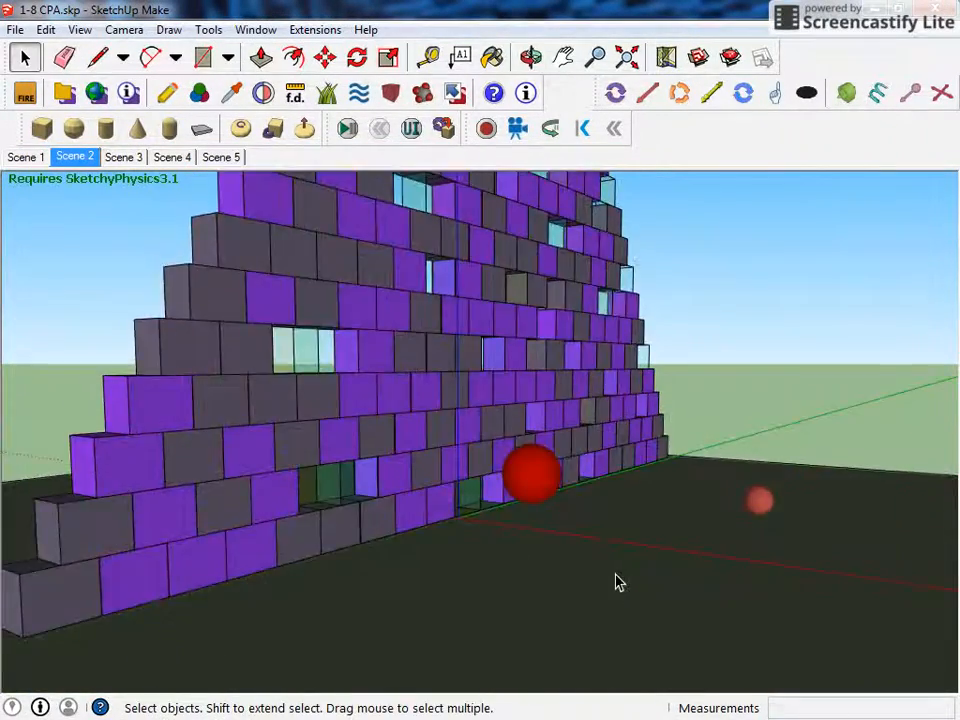
Load the 1-8 CPA purple block wall model and run its physics simulation
left_click(530, 56)
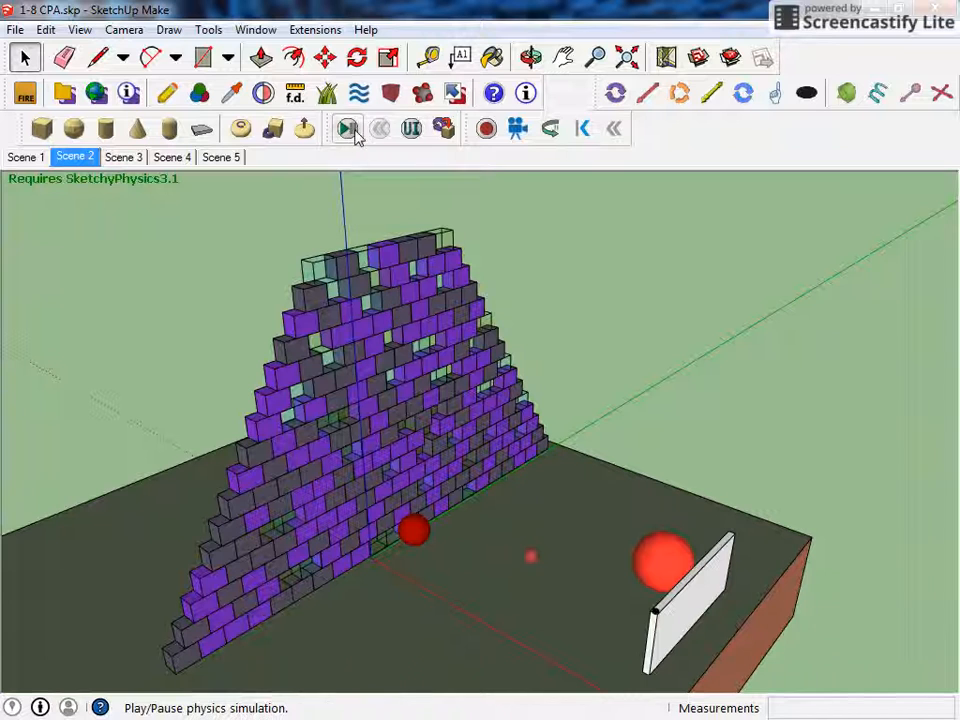
mouse_move(348, 128)
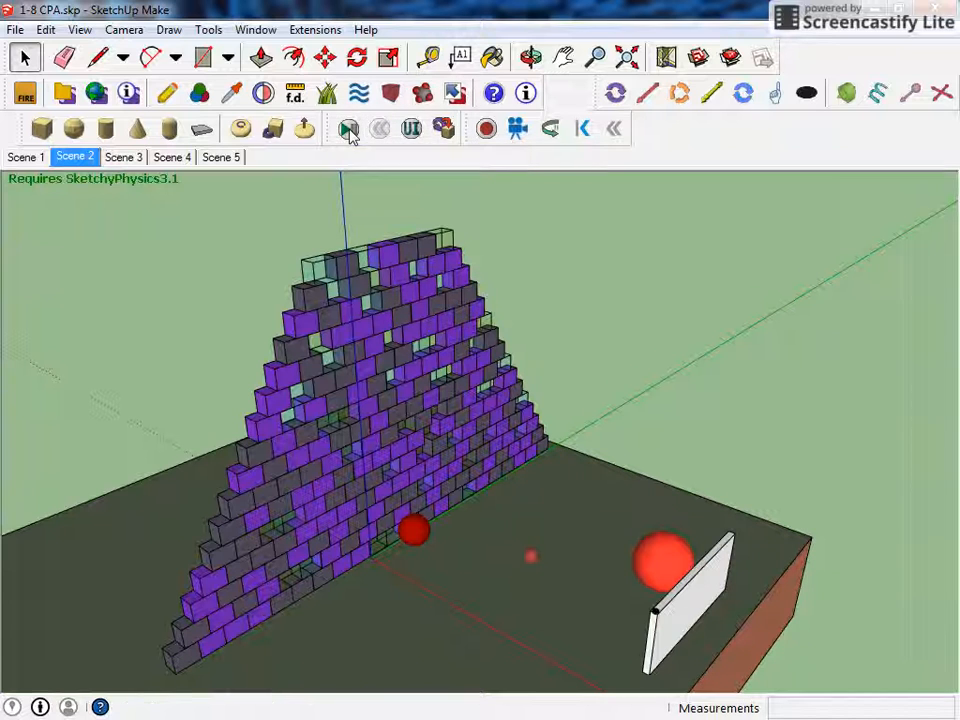
left_click(348, 128)
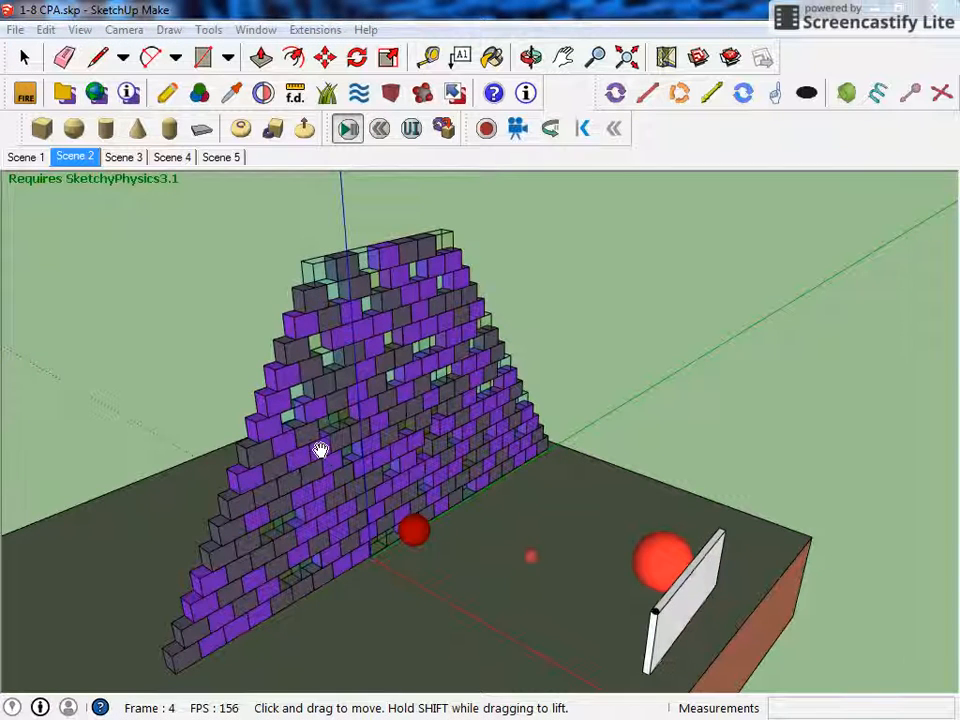